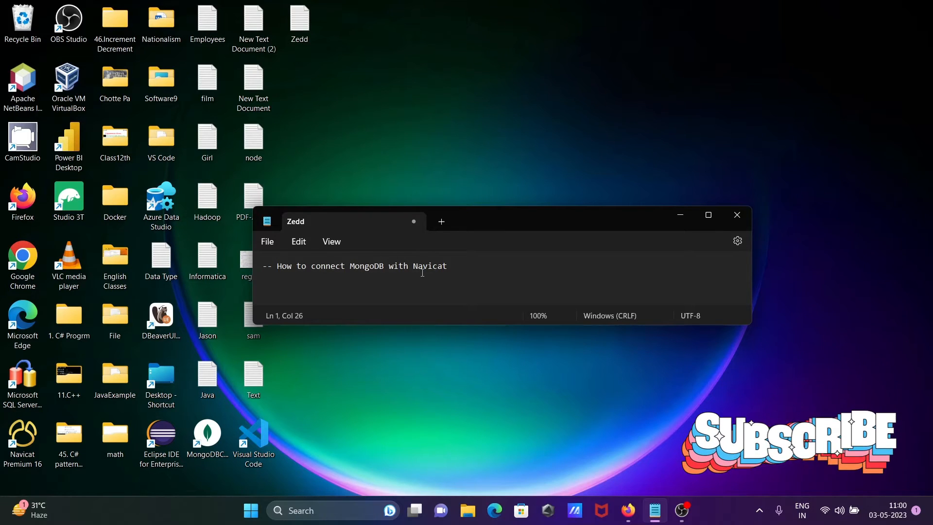
pyautogui.moveTo(680, 232)
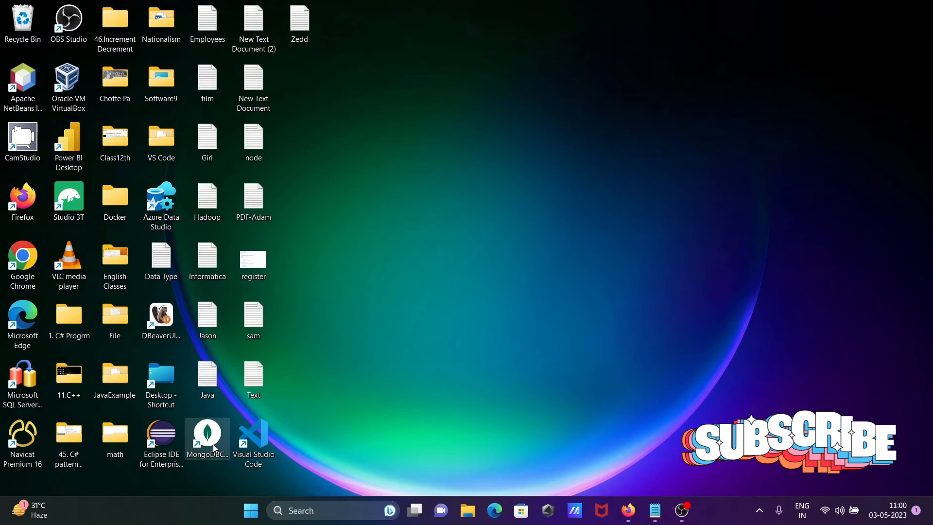
# Launch MongoDB Compass, connect to localhost:27017 to see the Sony database, then minimise Compass.
pyautogui.doubleClick(207, 435)
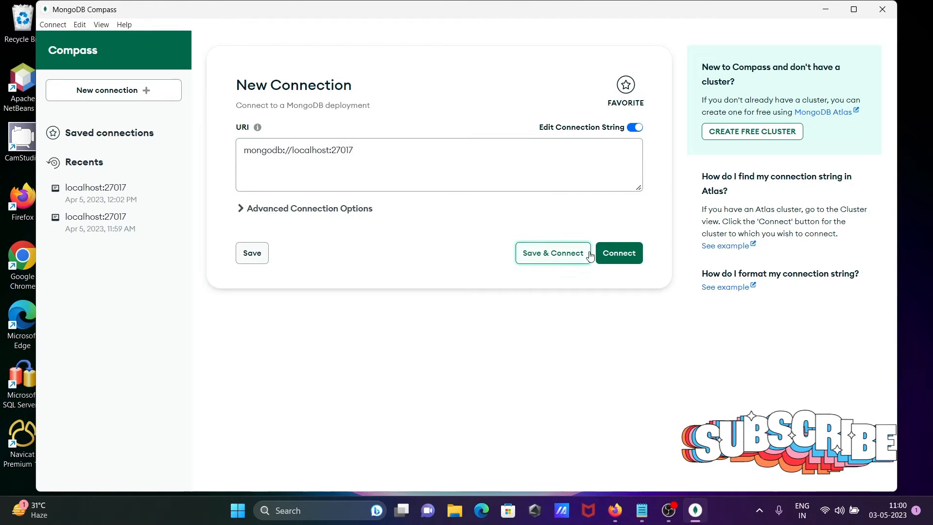
pyautogui.click(617, 252)
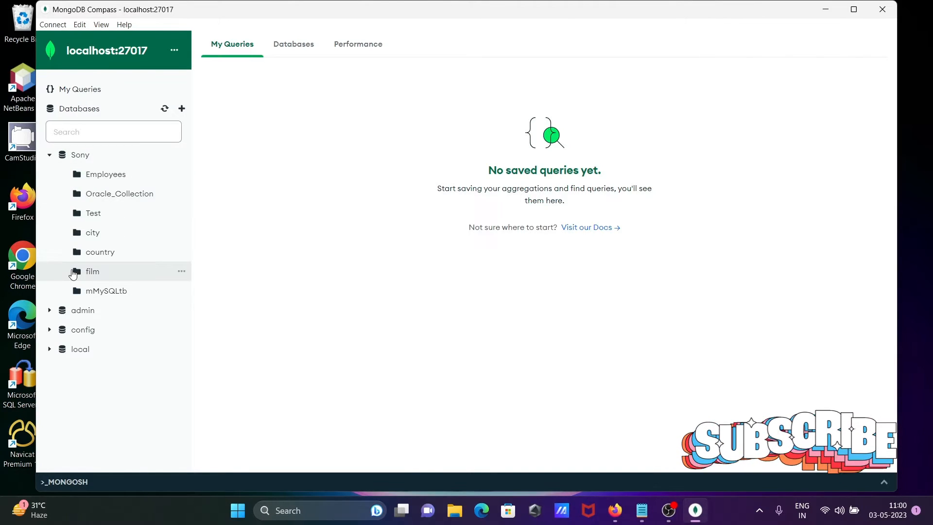
pyautogui.moveTo(720, 71)
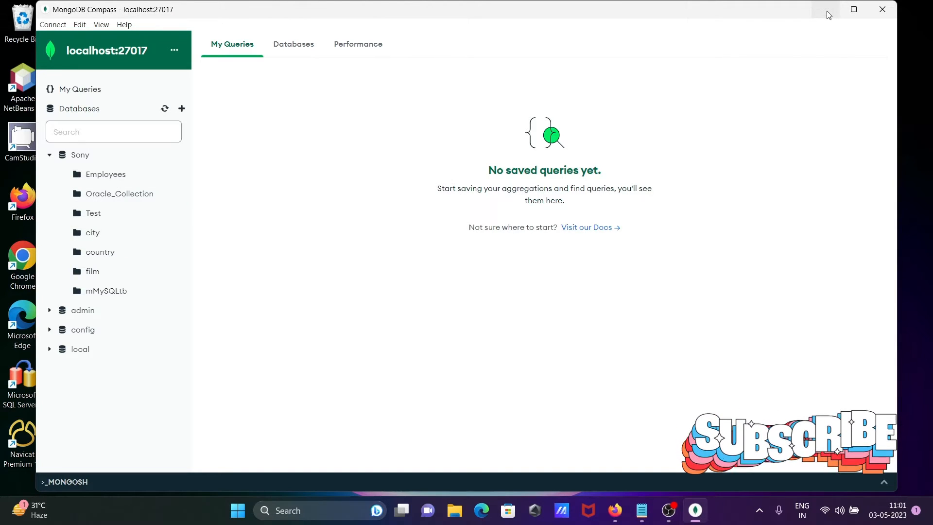
pyautogui.click(826, 10)
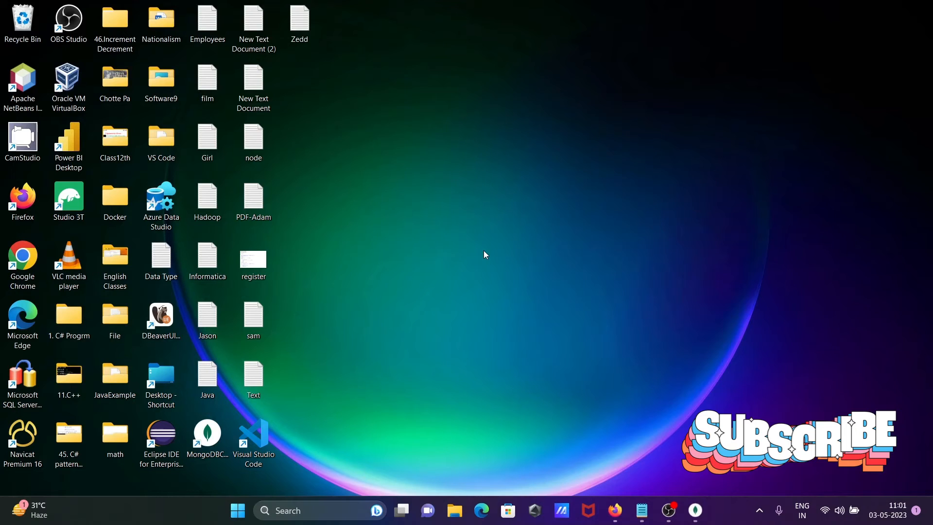
pyautogui.moveTo(60, 426)
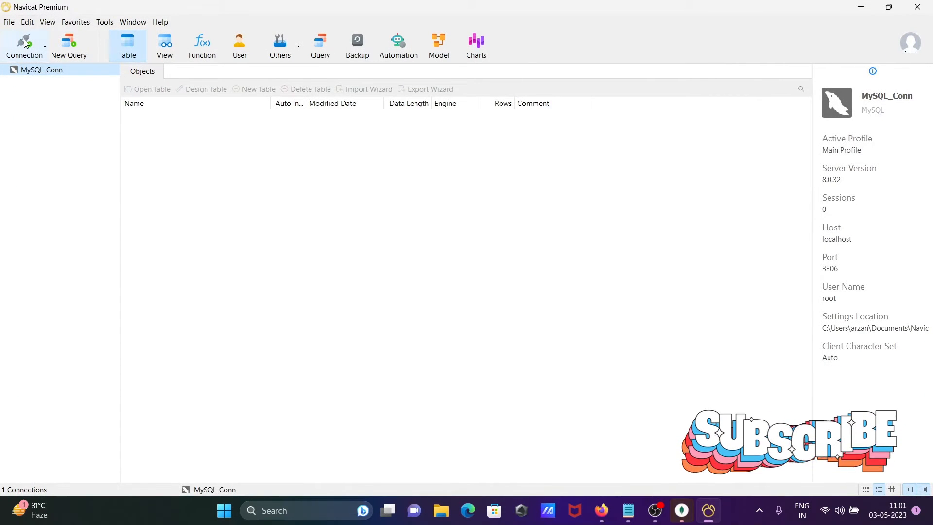
# Show the Connection dropdown's database types in Navicat Premium 16.
pyautogui.click(23, 44)
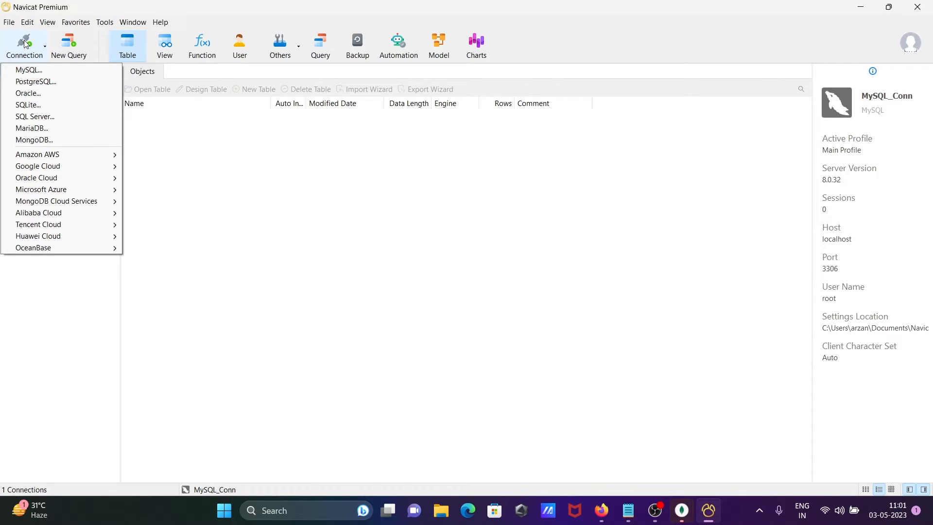
pyautogui.moveTo(34, 140)
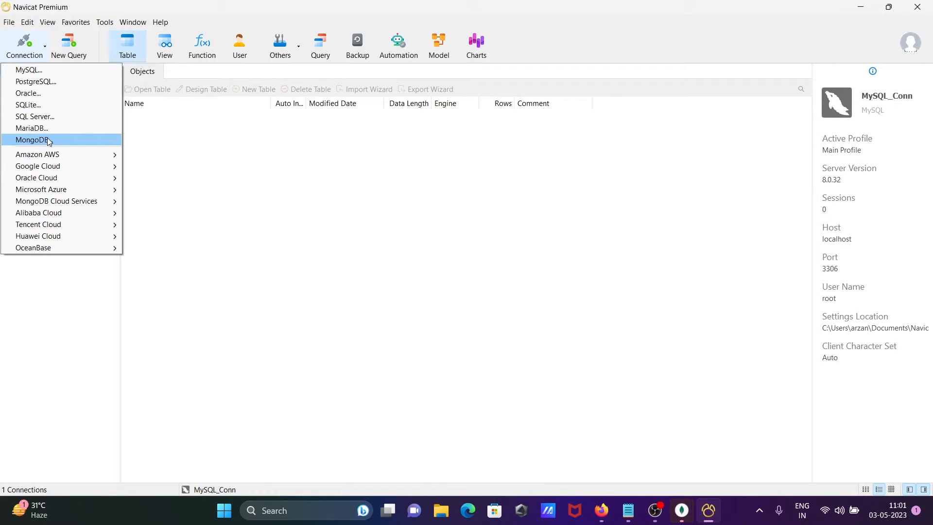
# Create a MongoDB connection named MongoDB_Conn for localhost:27017 with Authentication set to None.
pyautogui.click(32, 140)
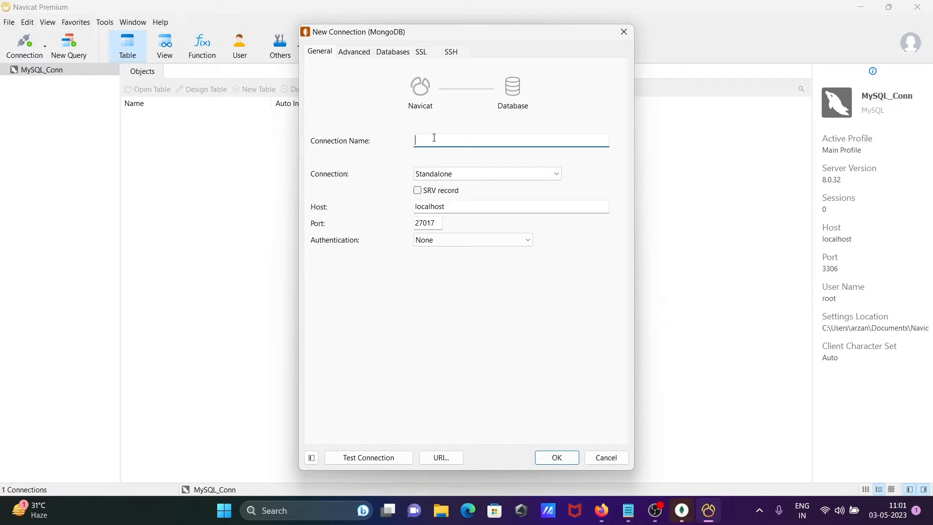
pyautogui.write('Mongo')
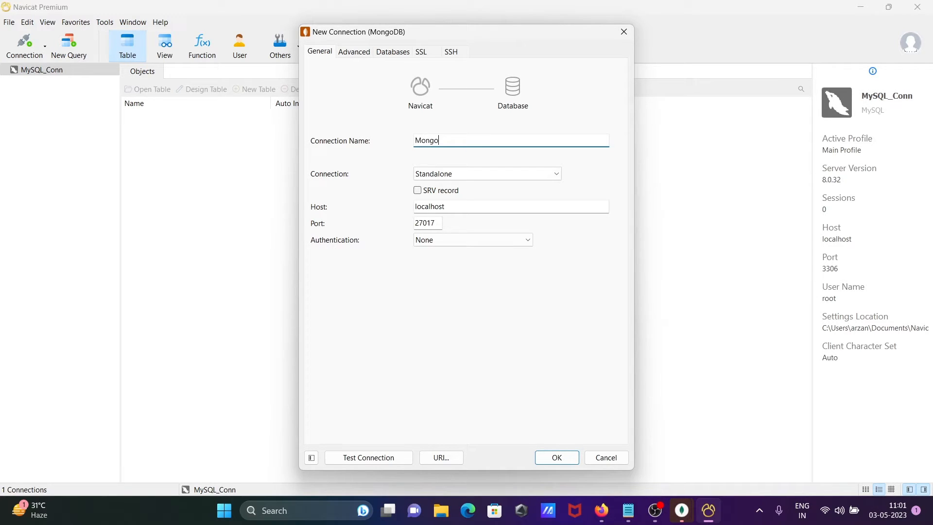
pyautogui.write('DB_Conn')
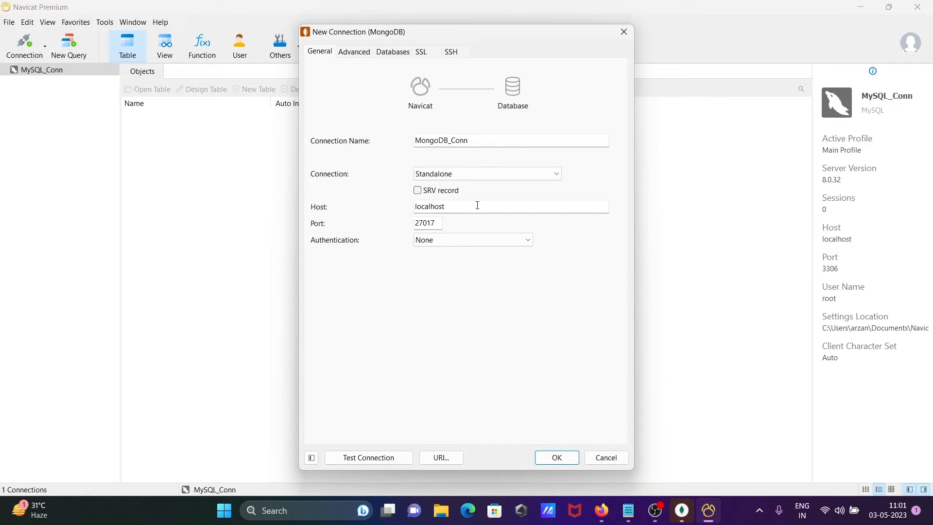
pyautogui.moveTo(411, 222)
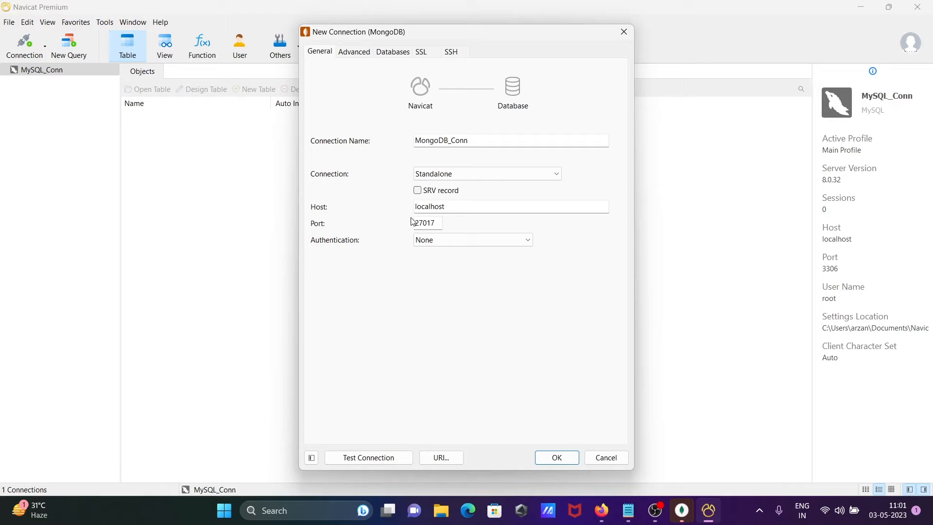
pyautogui.moveTo(446, 223)
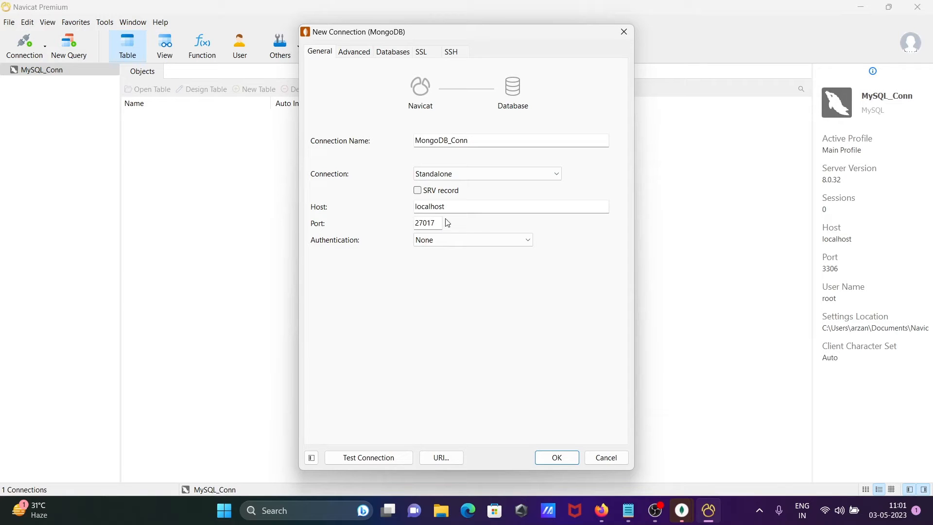
pyautogui.click(472, 239)
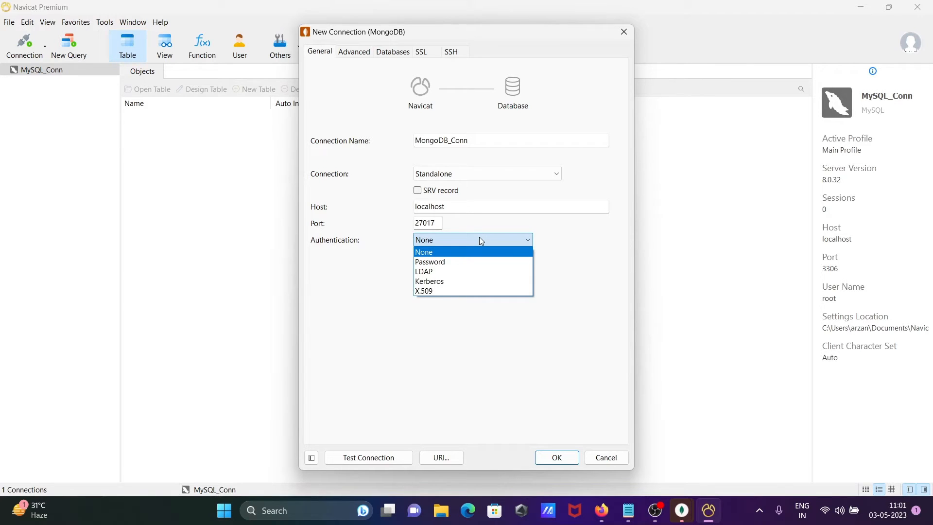
pyautogui.click(423, 252)
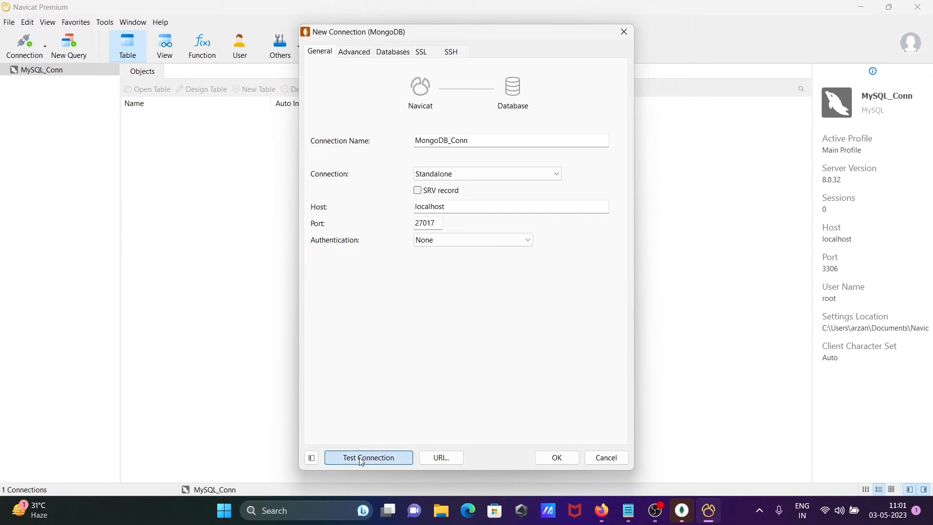
# Test MongoDB_Conn until it succeeds, dismiss the success message, and save the connection.
pyautogui.click(367, 457)
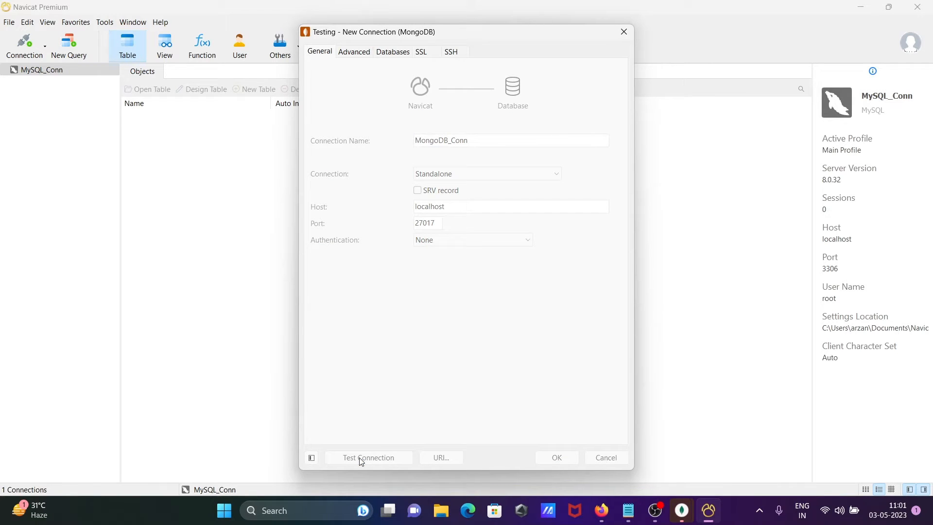
pyautogui.moveTo(589, 363)
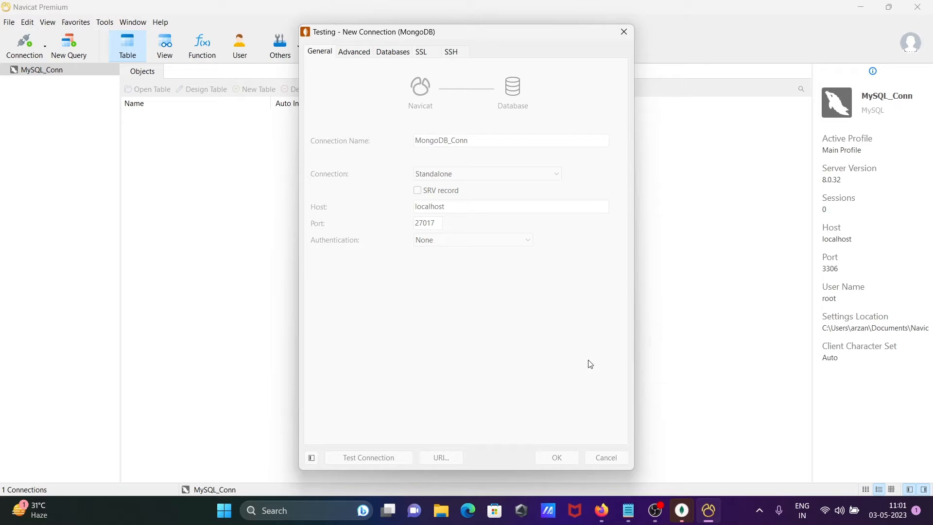
pyautogui.click(367, 456)
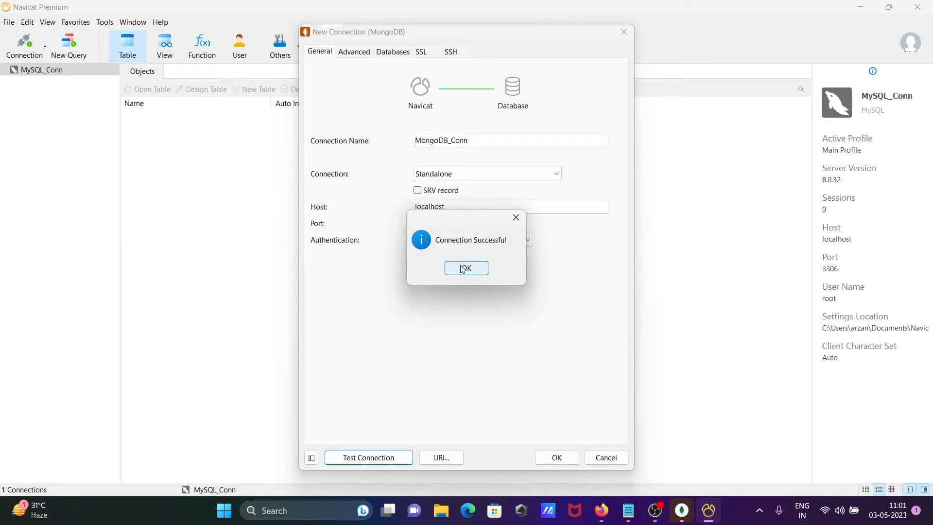
pyautogui.click(466, 267)
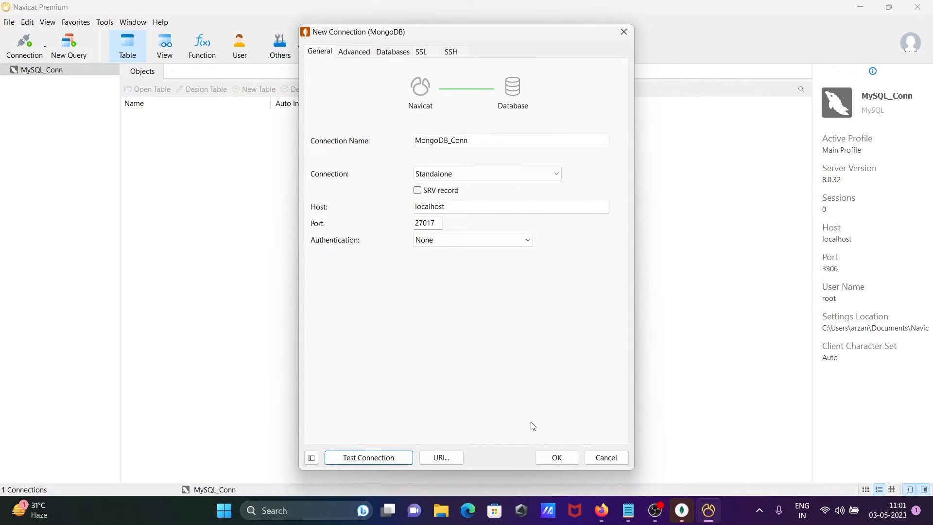
pyautogui.click(556, 456)
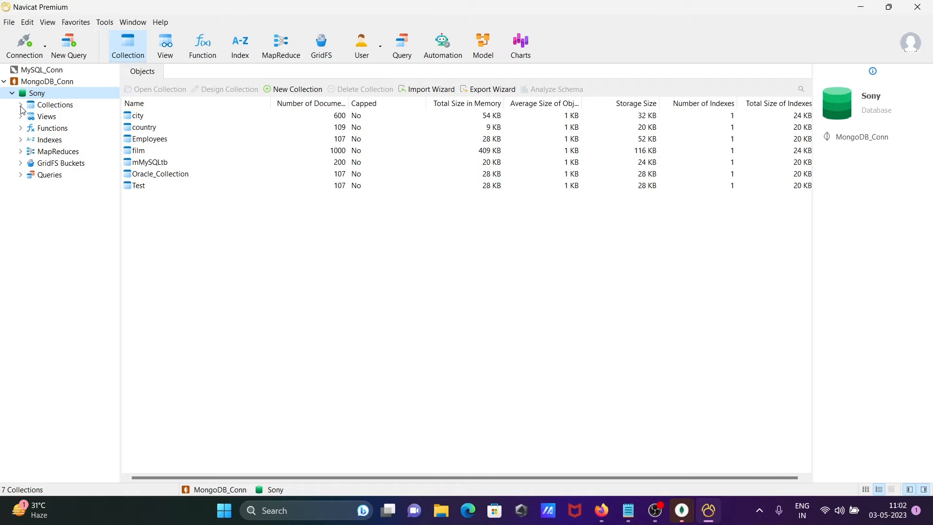
# Expand Sony's Collections, select the city collection, and show its context menu.
pyautogui.click(21, 105)
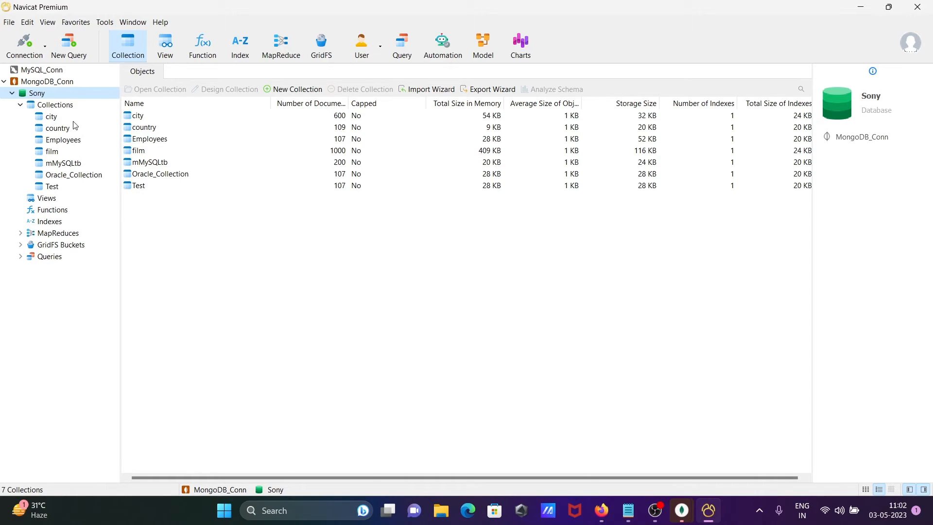
pyautogui.click(50, 116)
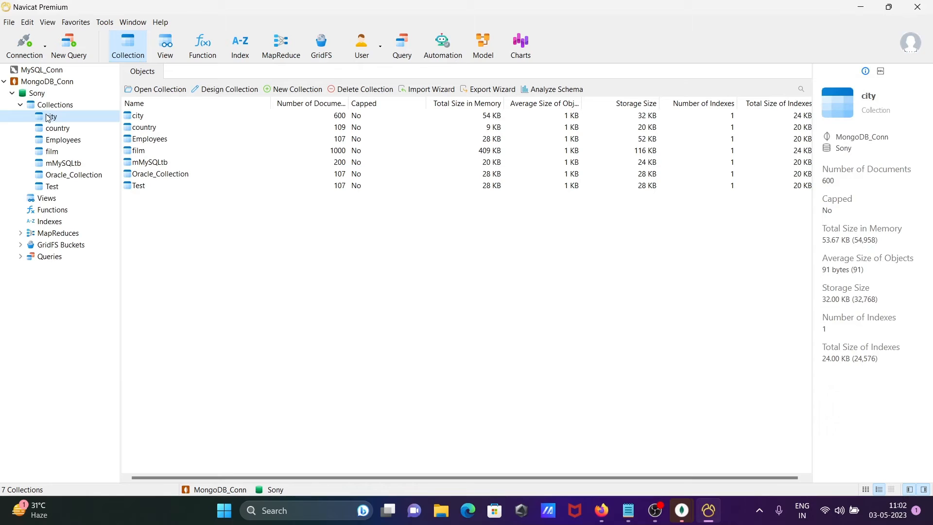
pyautogui.rightClick(51, 116)
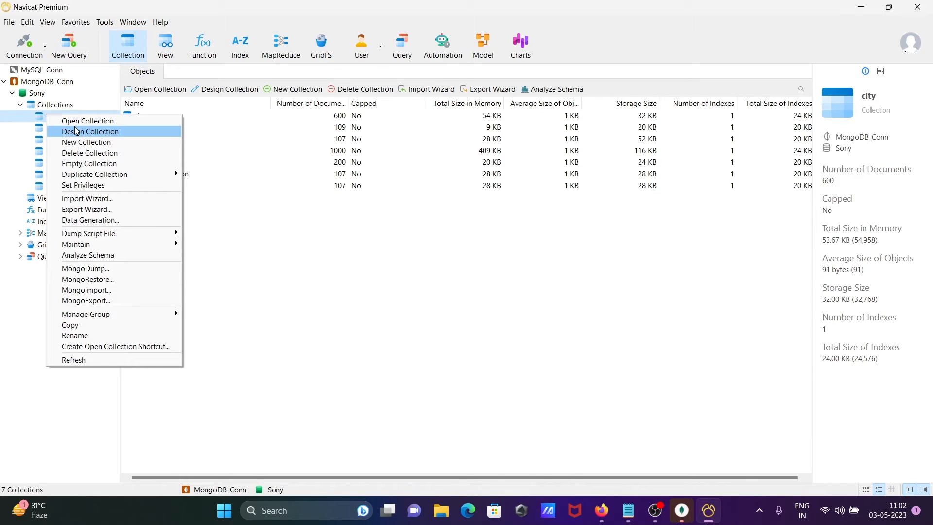
pyautogui.moveTo(86, 121)
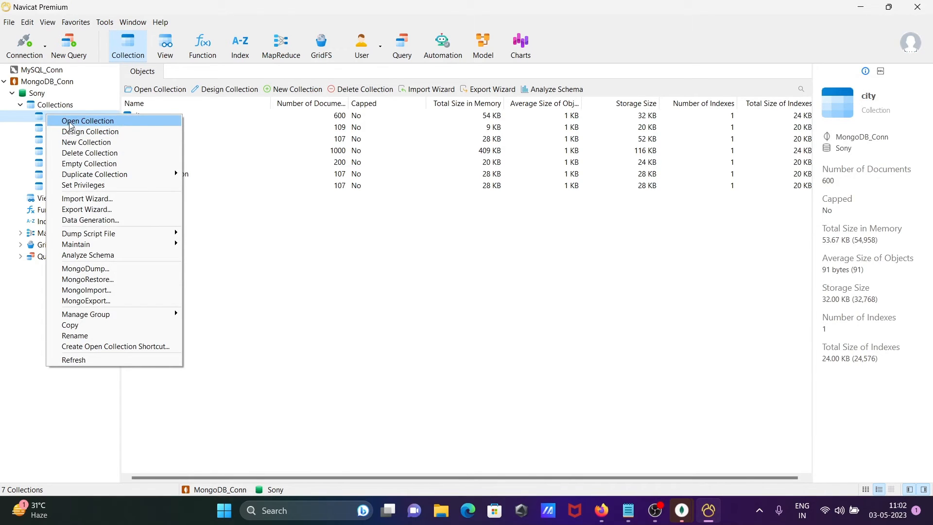
# Open the city collection's 600 documents and select the city and last_update columns.
pyautogui.click(87, 121)
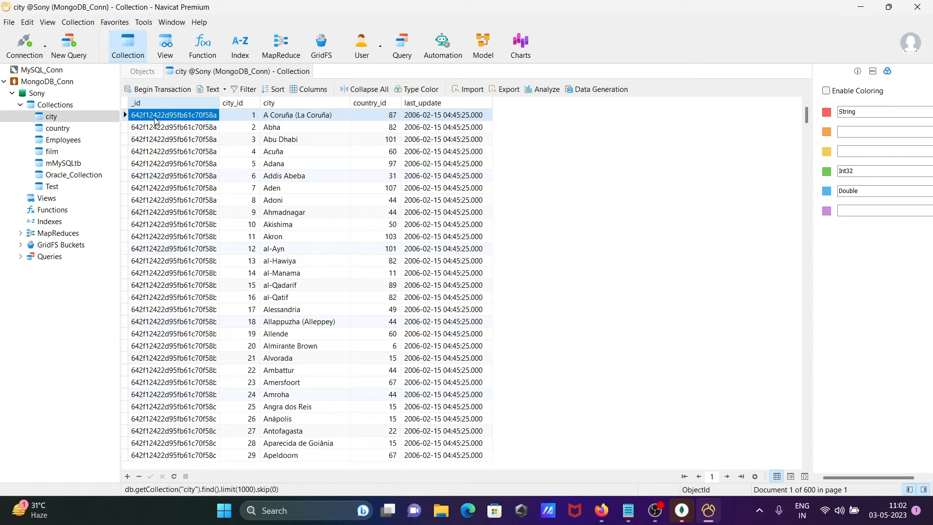
pyautogui.click(238, 127)
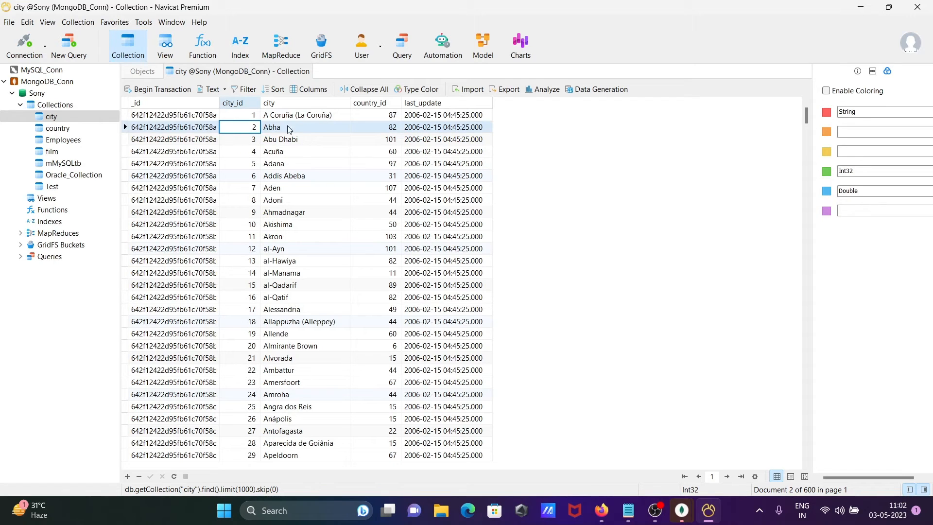
pyautogui.click(238, 103)
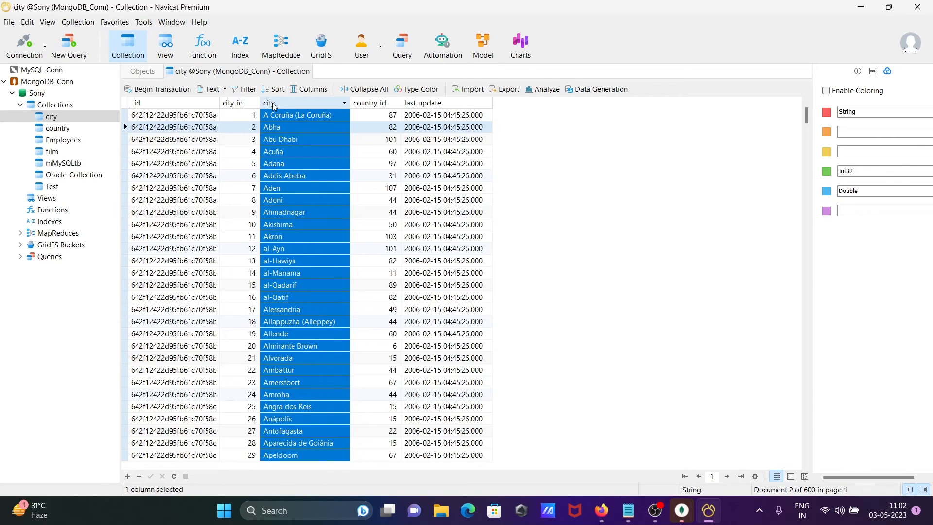
pyautogui.click(443, 103)
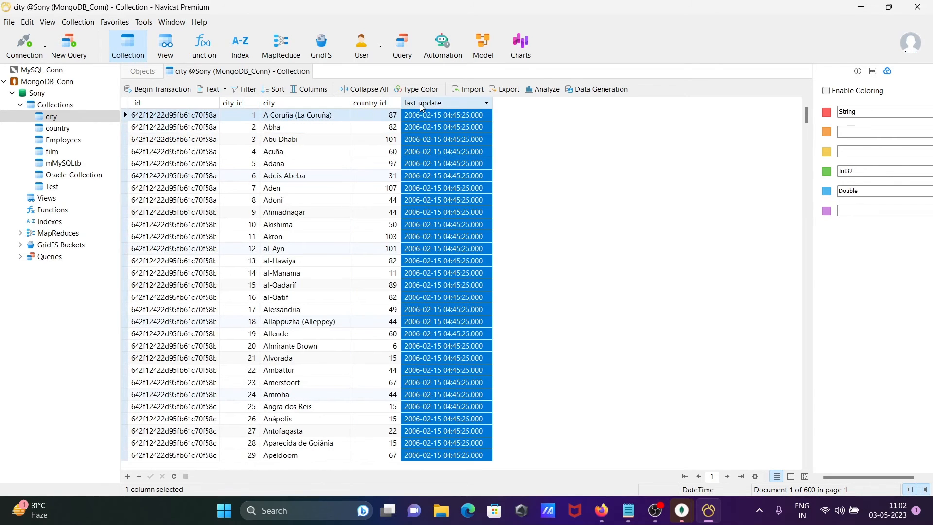
pyautogui.moveTo(67, 129)
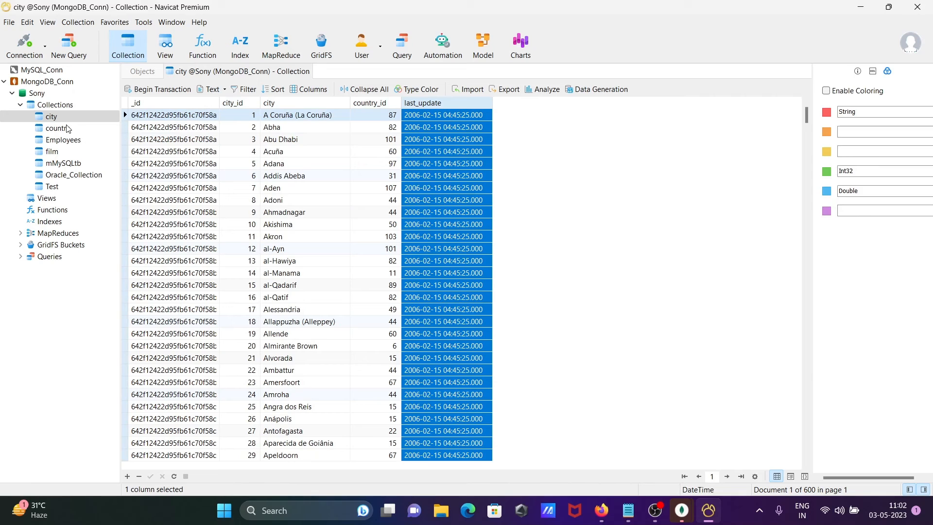
# Open Design Collection for city and review its Indexes and Storage Engine tabs.
pyautogui.rightClick(50, 116)
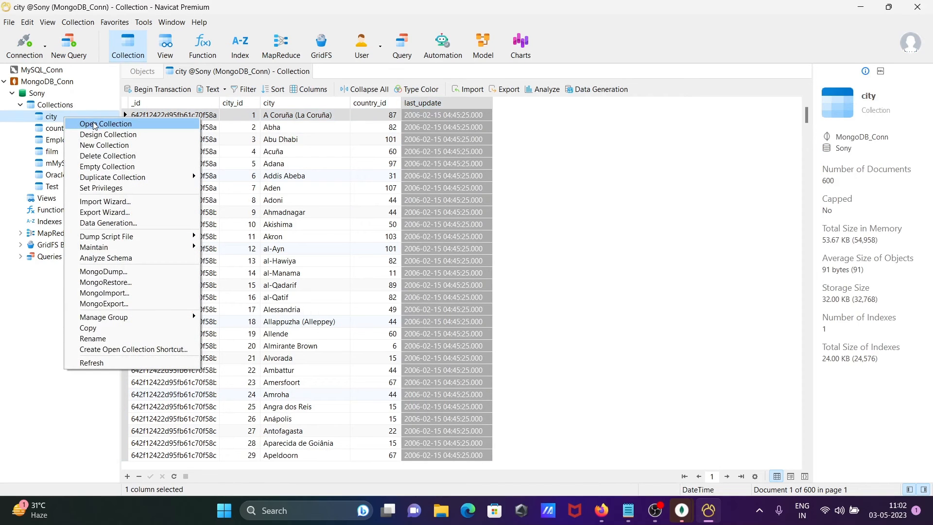
pyautogui.click(107, 135)
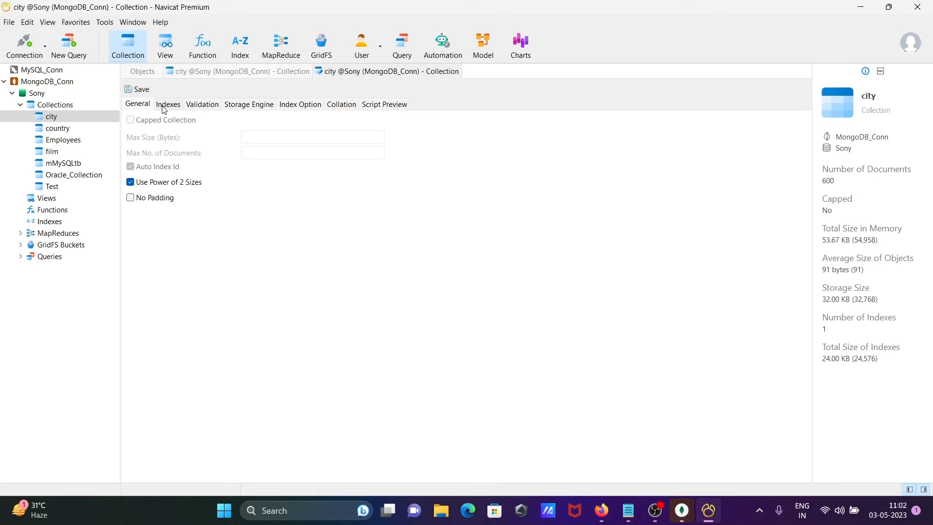
pyautogui.click(248, 104)
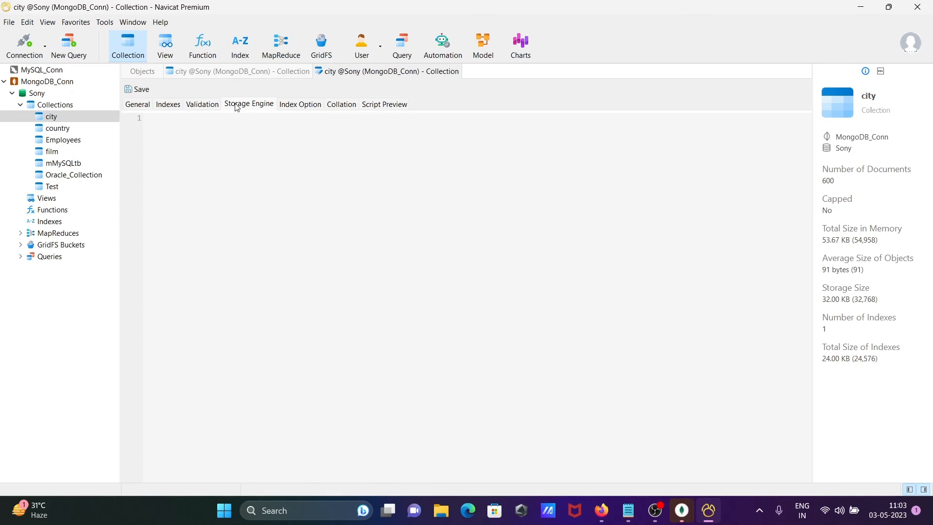
pyautogui.click(137, 104)
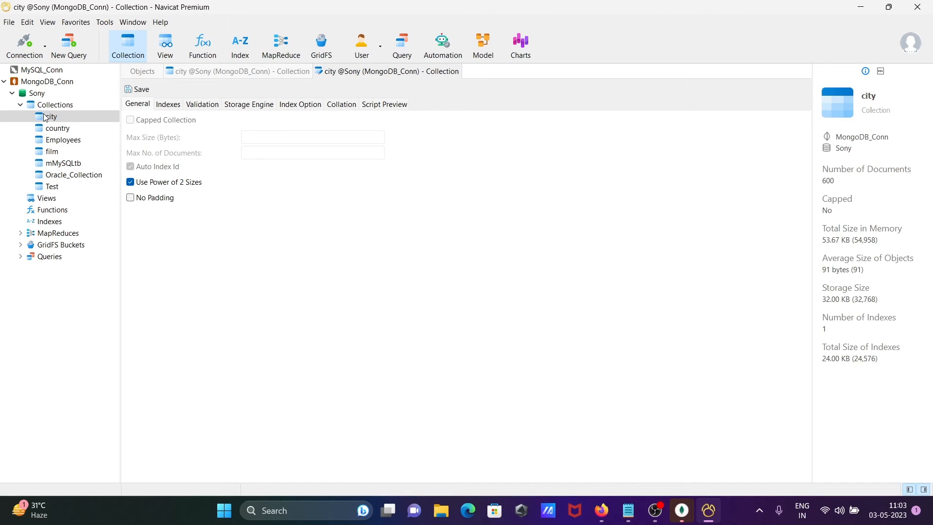
pyautogui.rightClick(48, 116)
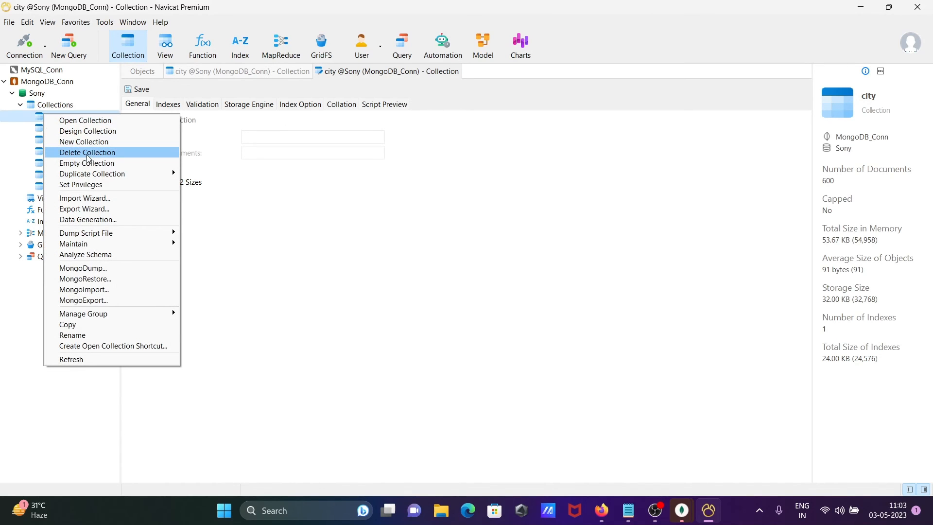
pyautogui.moveTo(91, 201)
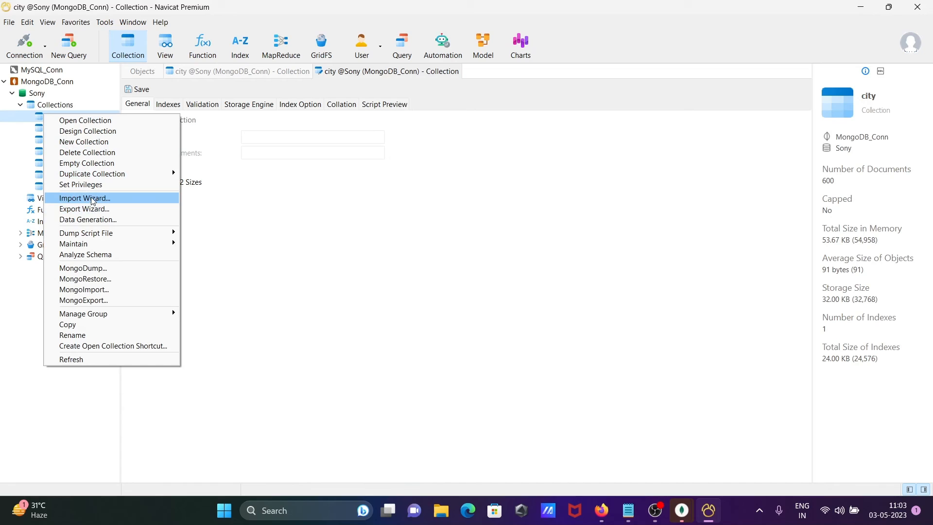
pyautogui.moveTo(88, 219)
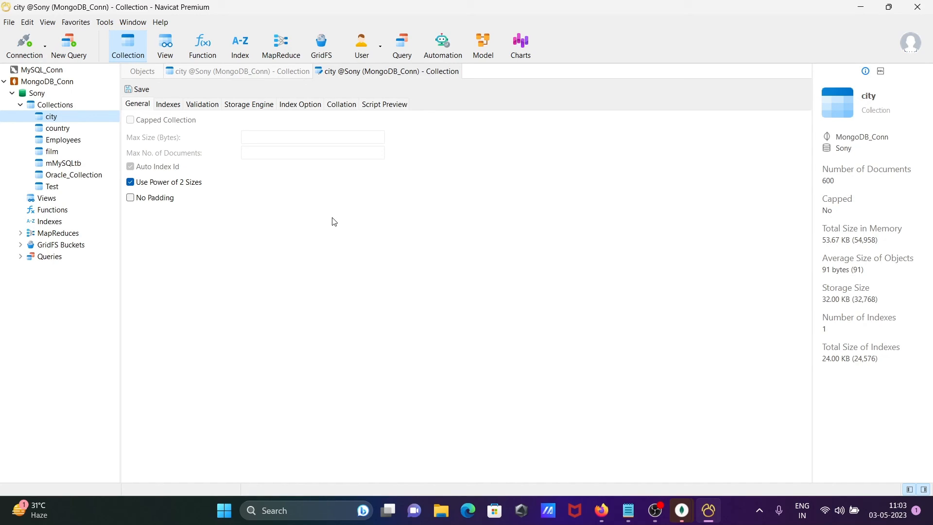
pyautogui.moveTo(608, 79)
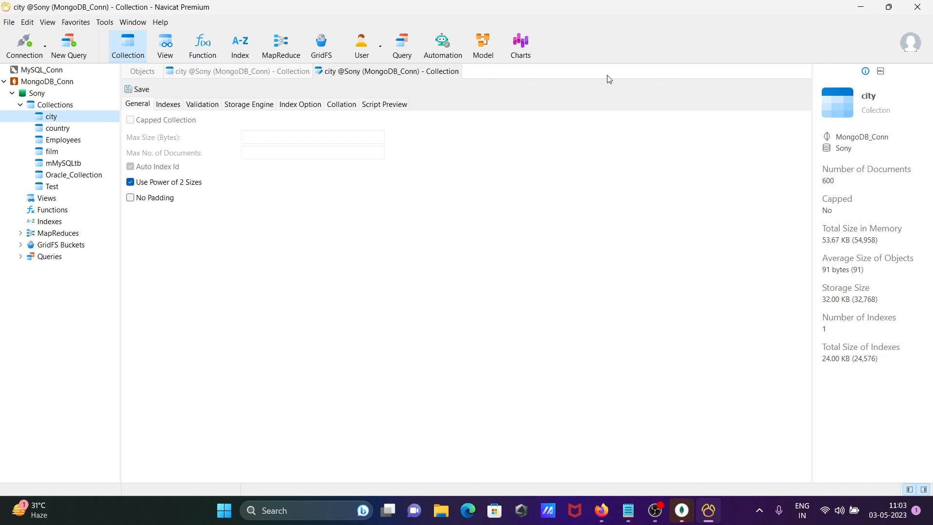
pyautogui.moveTo(654, 50)
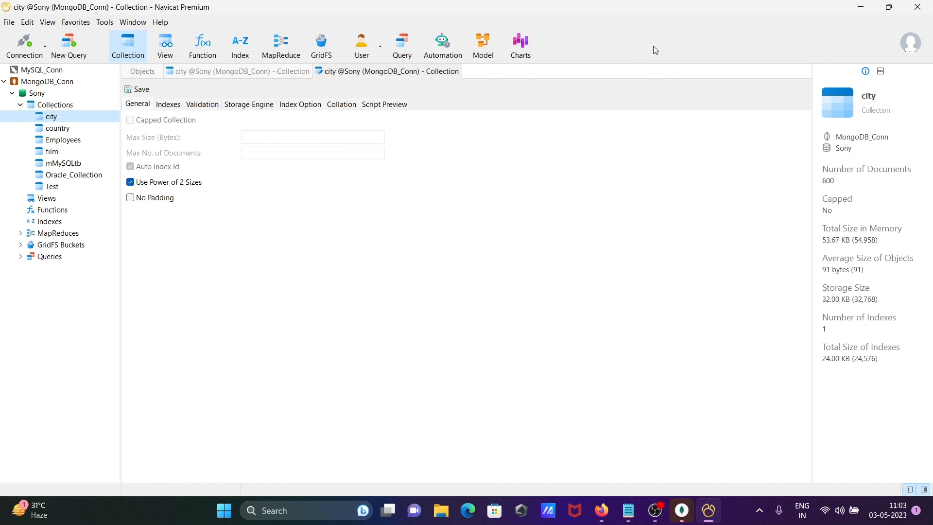